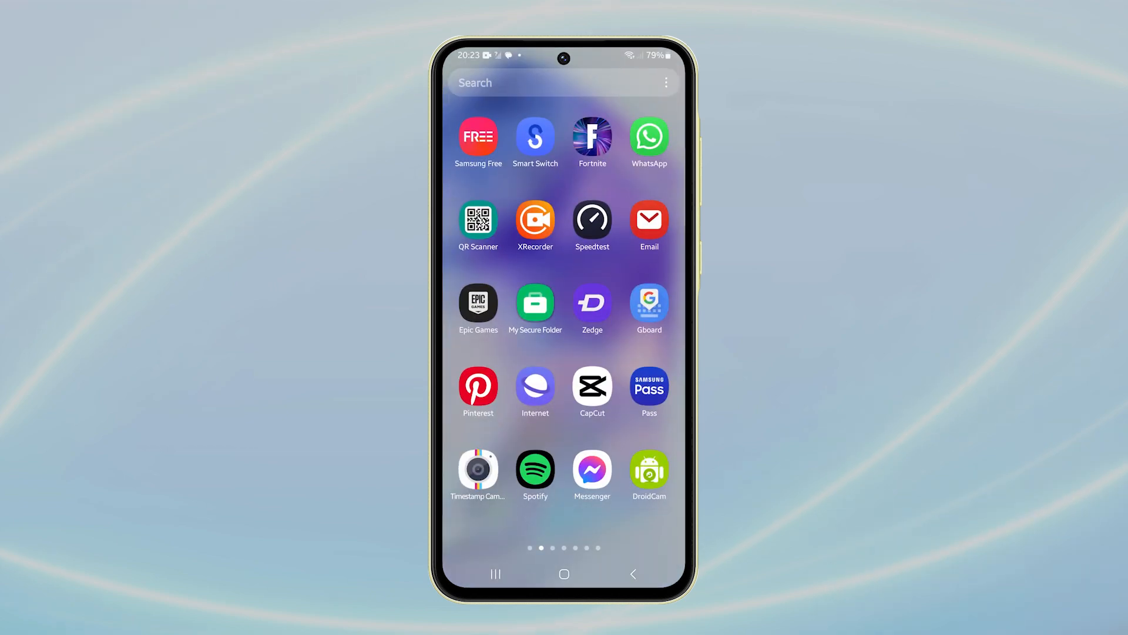
# Step: Return the app drawer to its first page where Settings is listed
pyautogui.hscroll(-3)
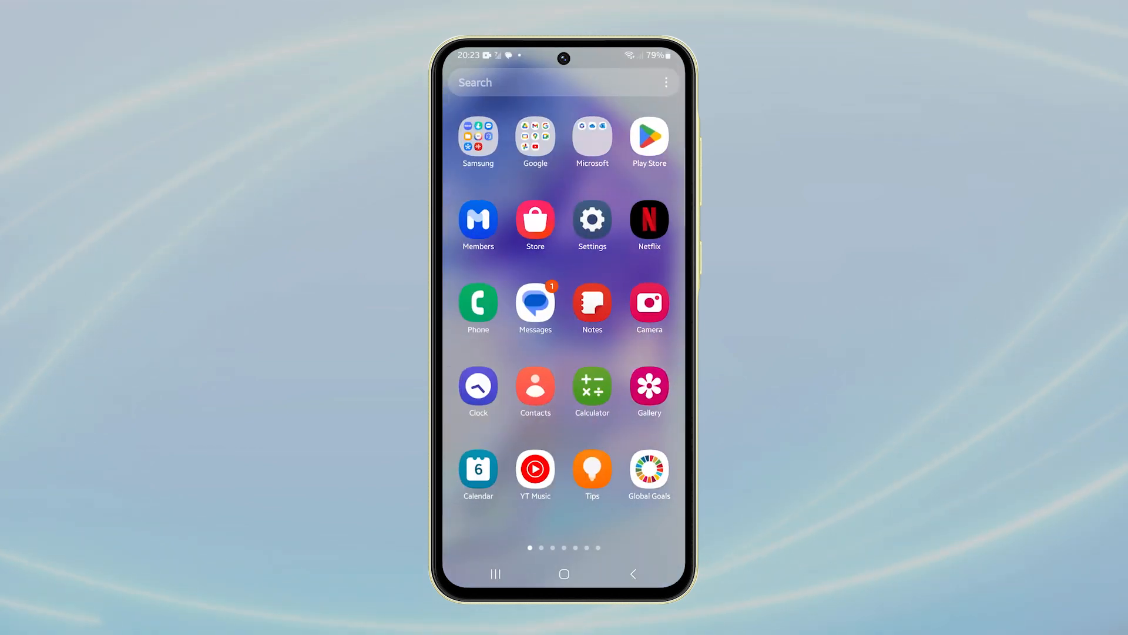
pyautogui.click(535, 302)
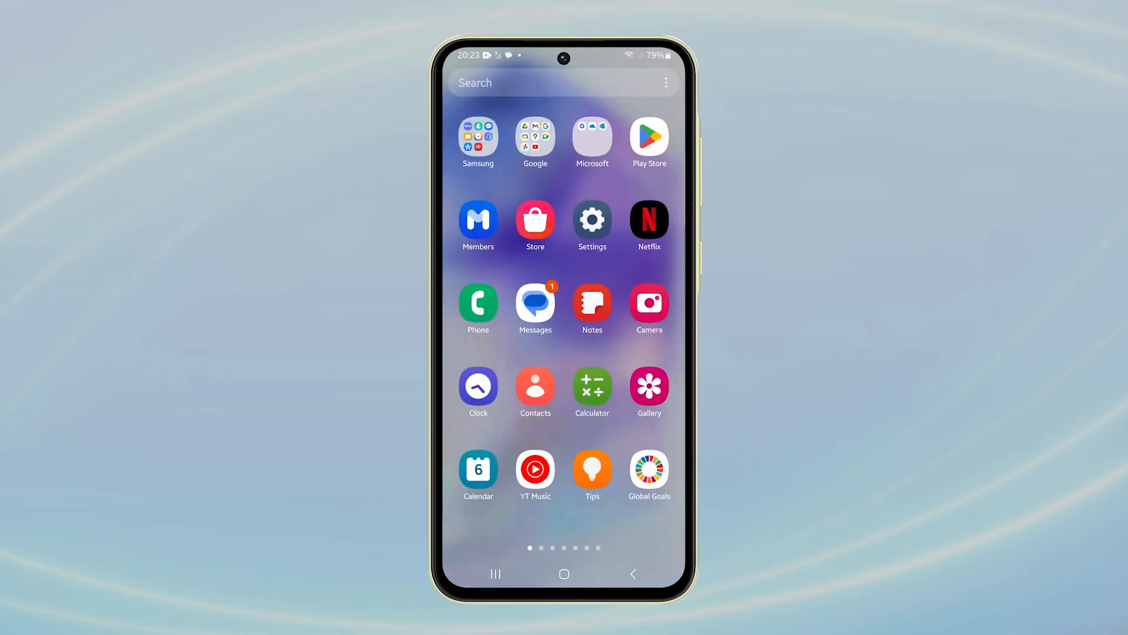
# Step: Launch Settings and go into Sounds and vibration, heading for Notification sound
pyautogui.click(591, 220)
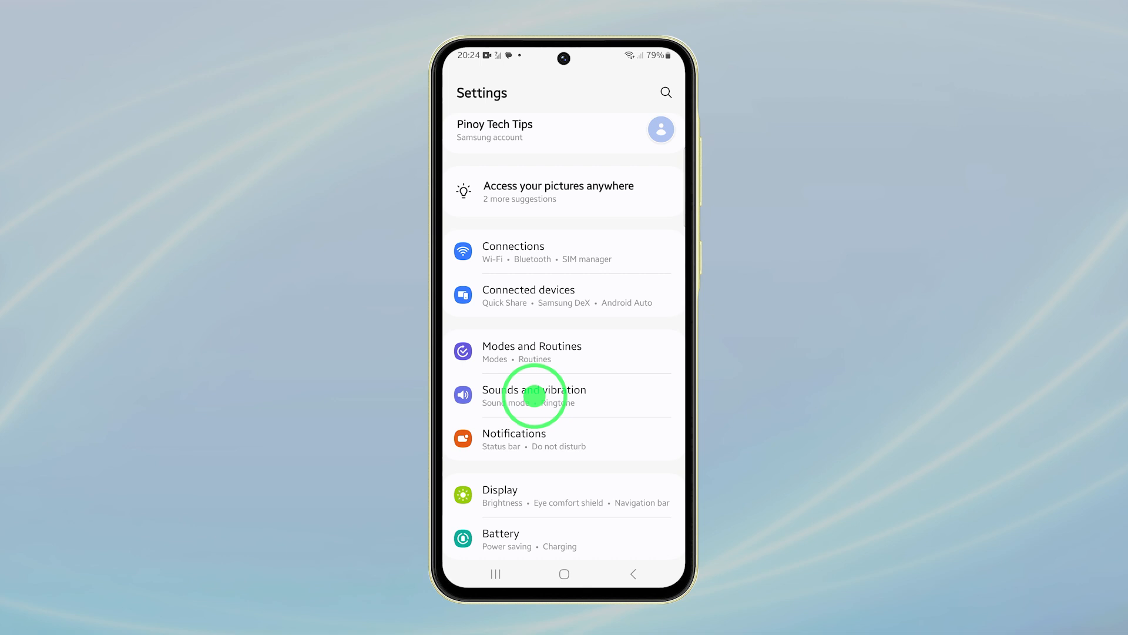
pyautogui.click(532, 396)
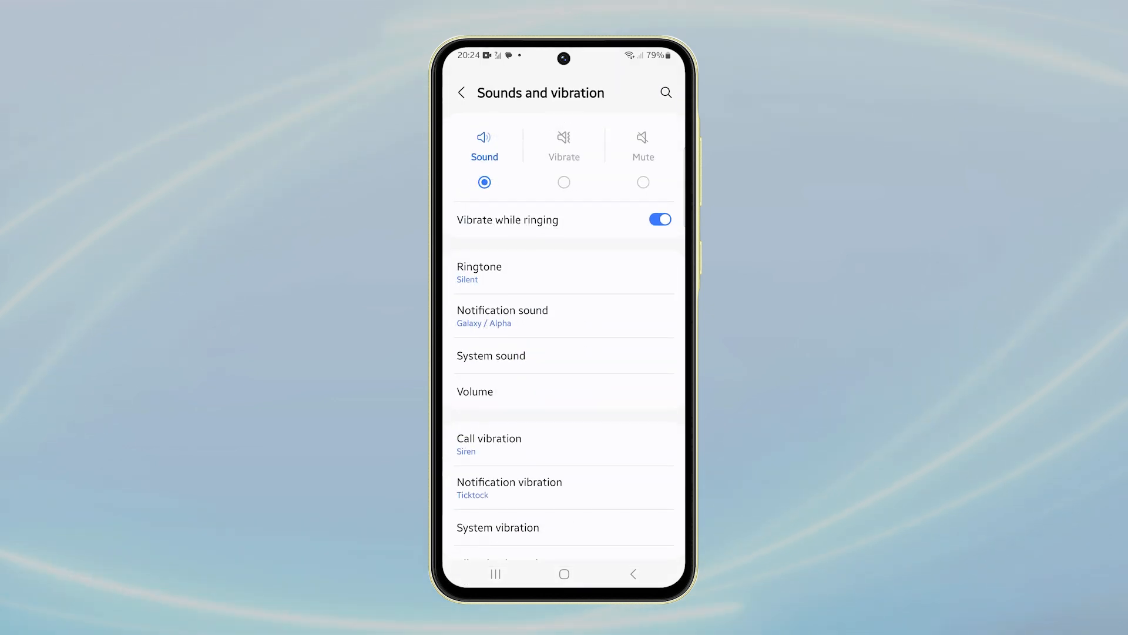
pyautogui.click(502, 315)
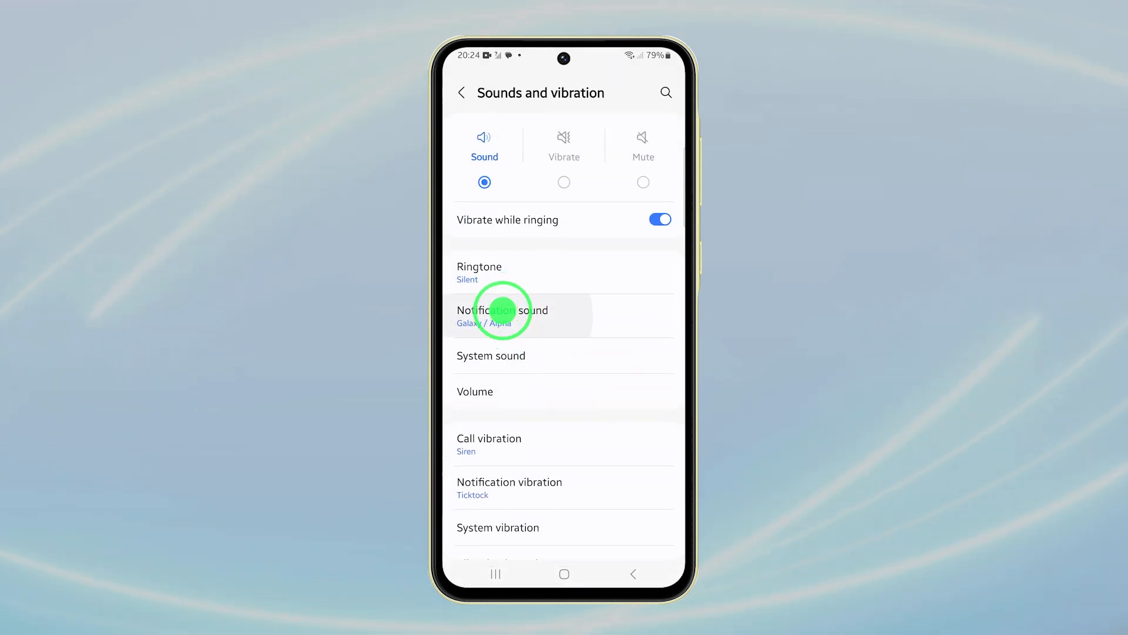
# Step: Change the notification sound from Galaxy / Alpha to Galaxy / Cosmic Radio
pyautogui.click(503, 315)
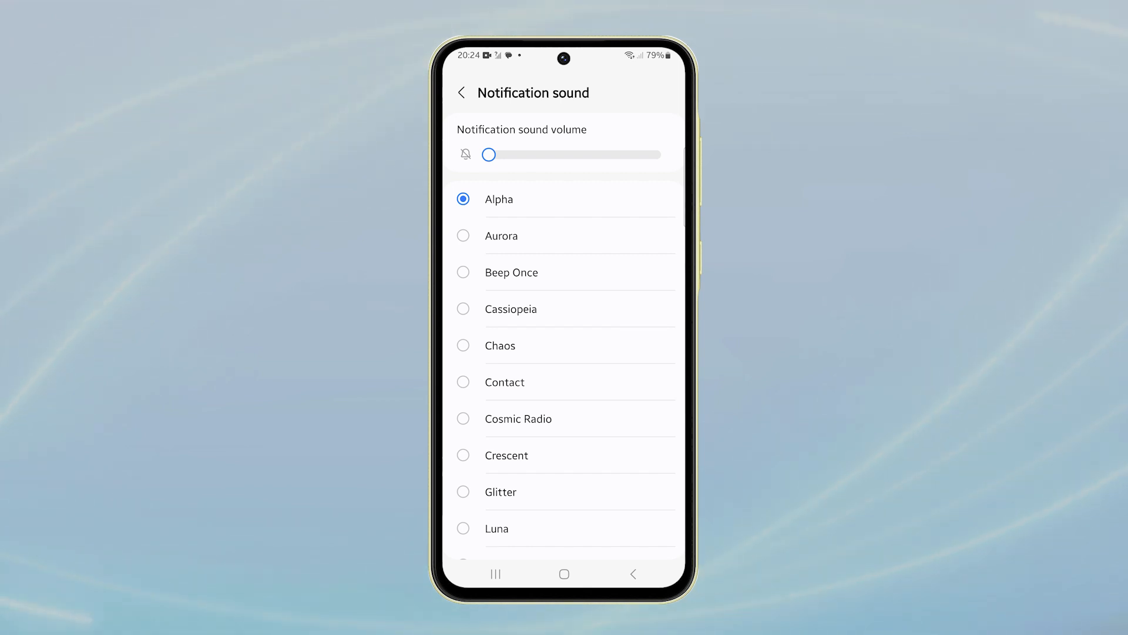
pyautogui.click(463, 235)
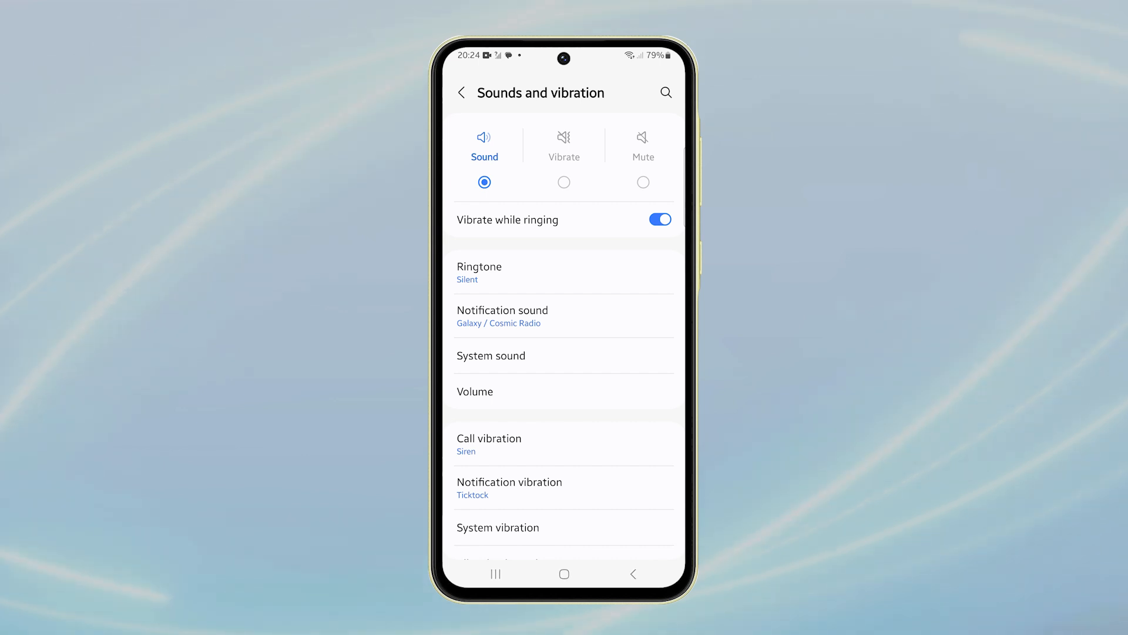
pyautogui.click(475, 392)
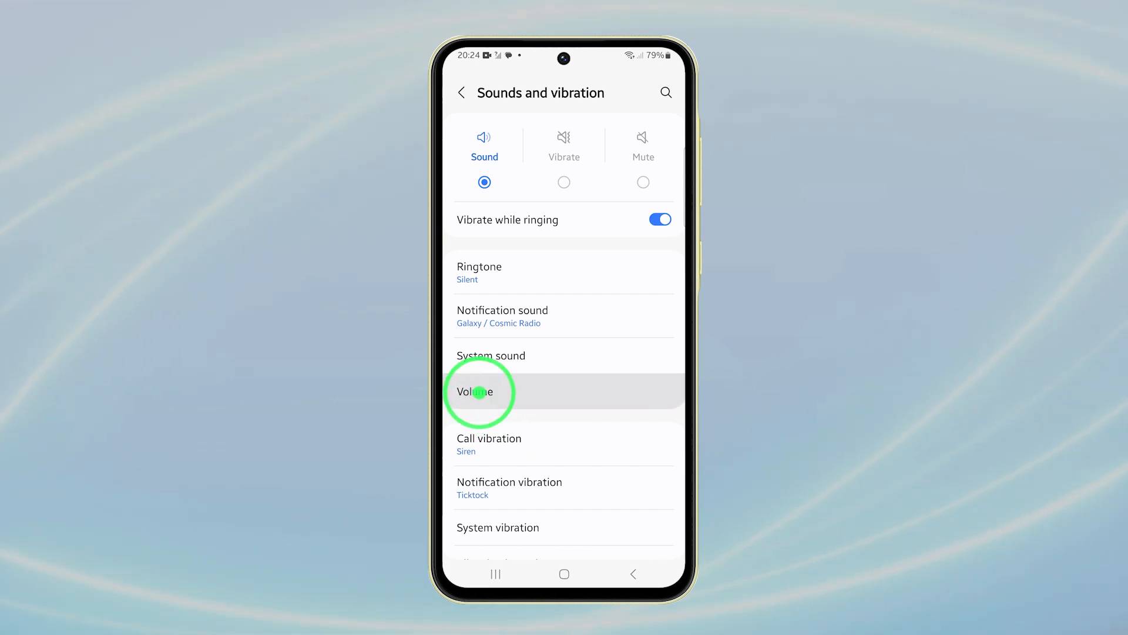
# Step: Show the Volume levels and drag one slider to a slightly lower level
pyautogui.click(479, 391)
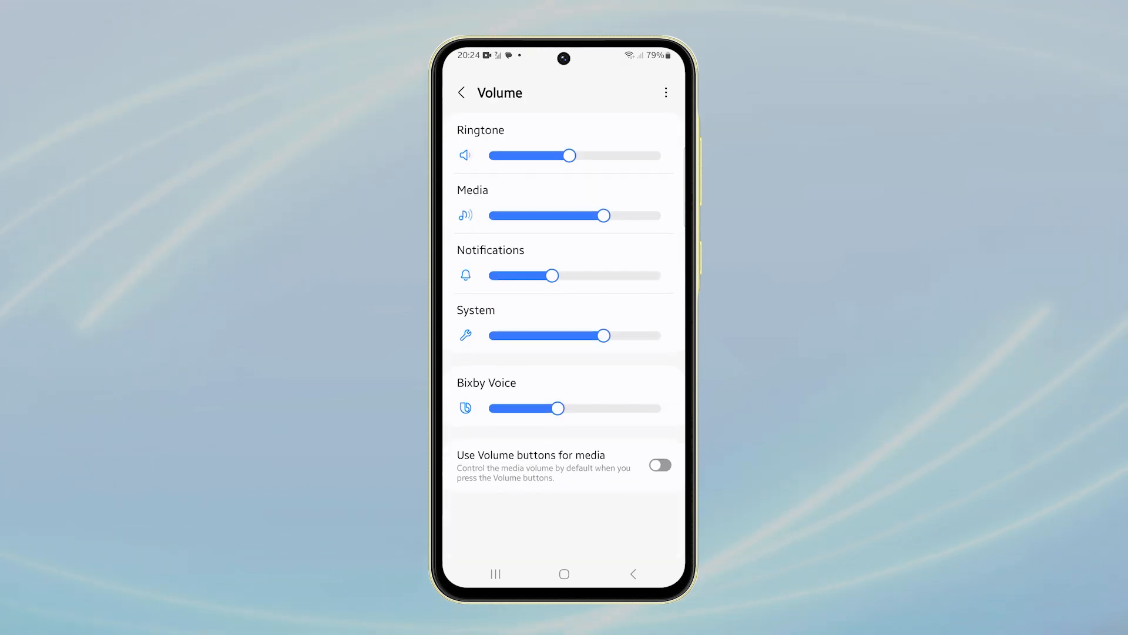
pyautogui.moveTo(550, 275); pyautogui.dragTo(525, 275)
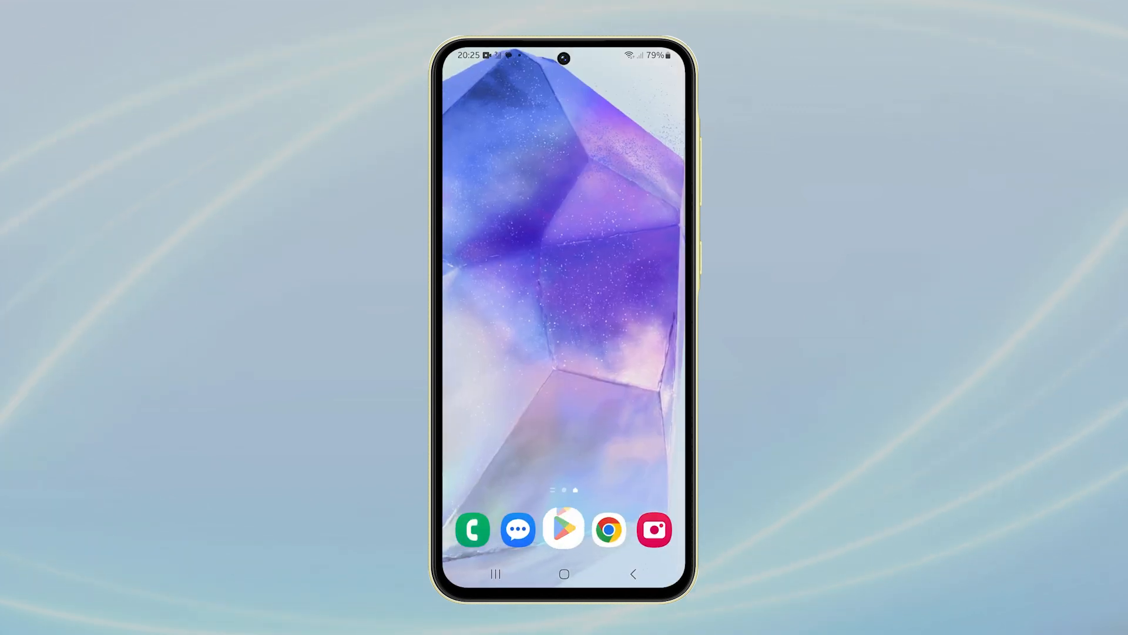
# Step: Launch Play Store and browse further down the Games For you recommendations
pyautogui.click(563, 529)
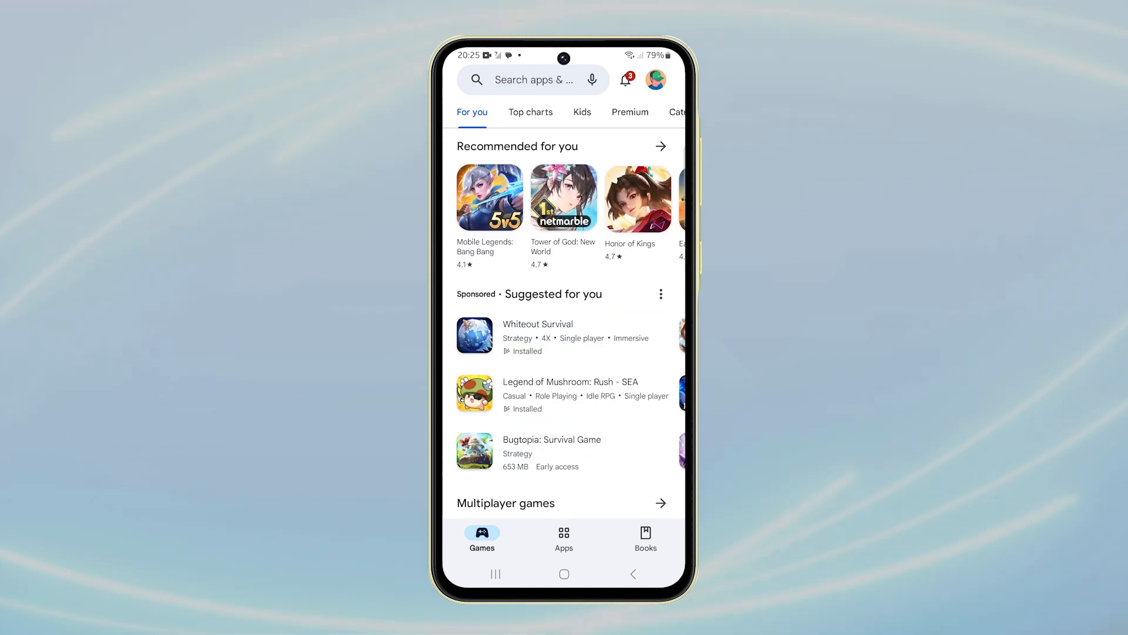
pyautogui.scroll(-3)
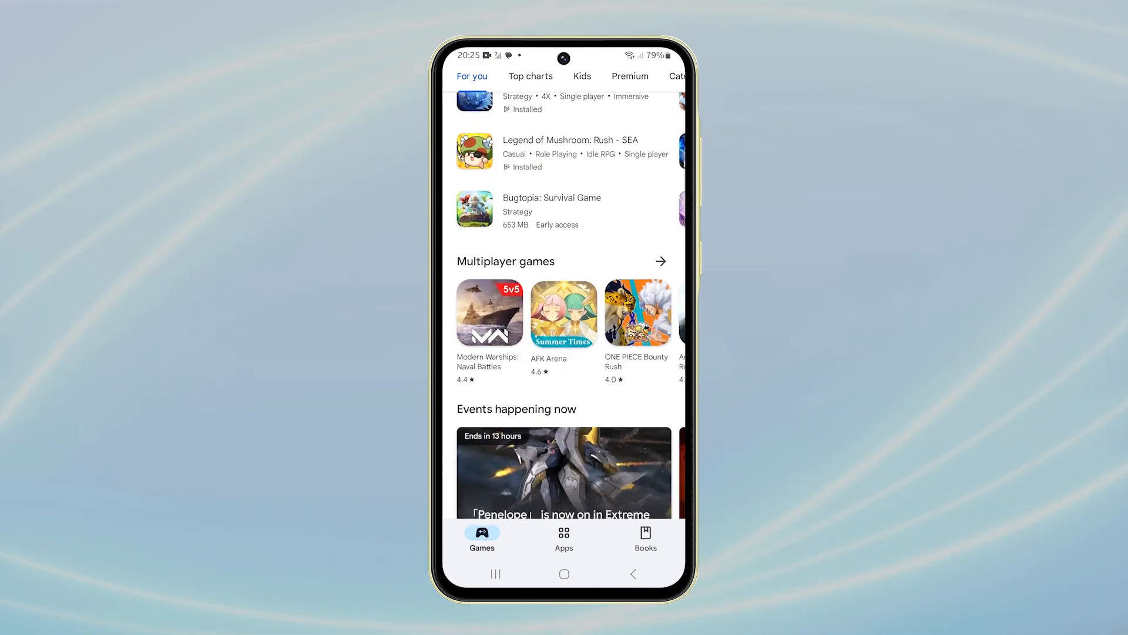